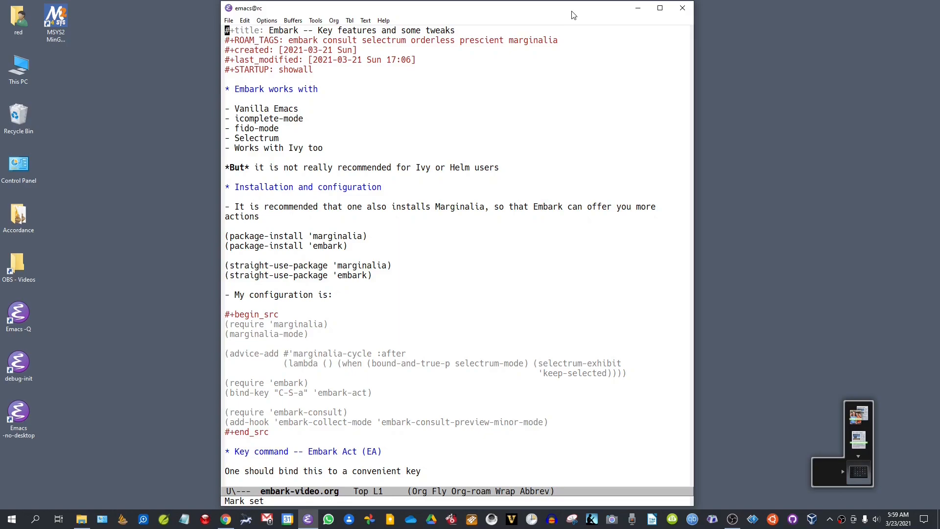
Scroll past the title, installation and configuration notes to the 'Key command -- Embark Act (EA)' heading
scroll(down, 3)
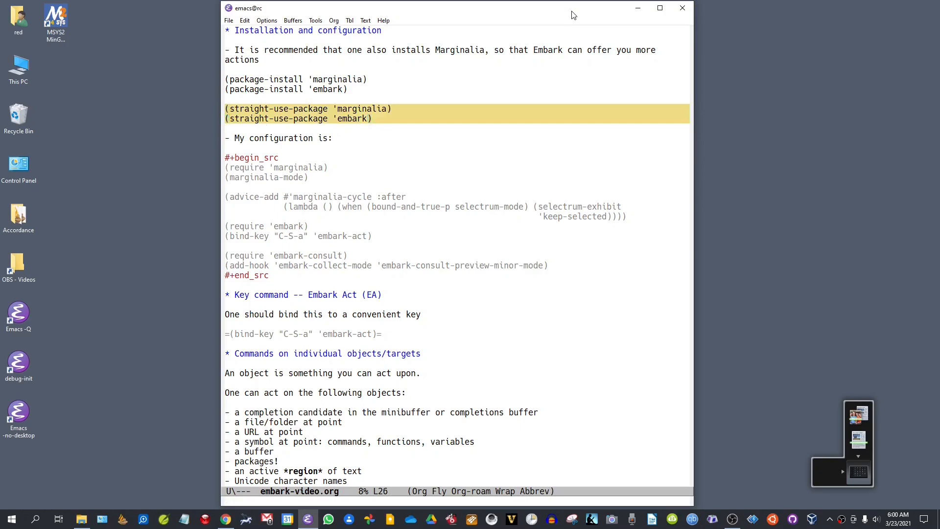
scroll(down, 3)
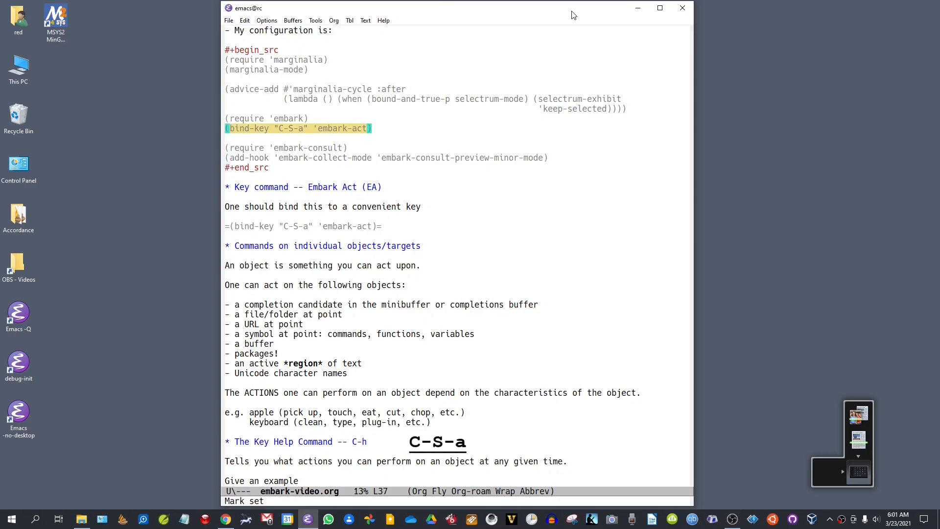
scroll(down, 3)
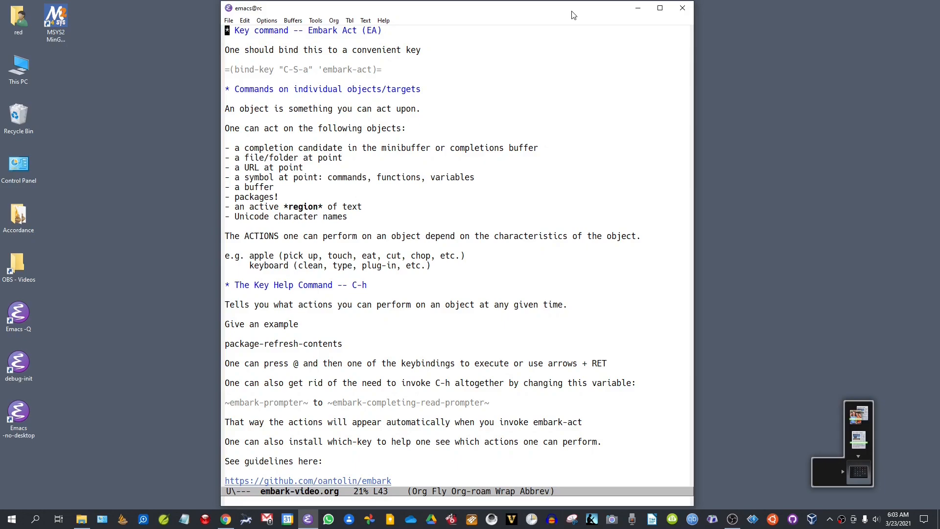
Move down the notes to the actions examples and the Key Help Command section
scroll(down, 3)
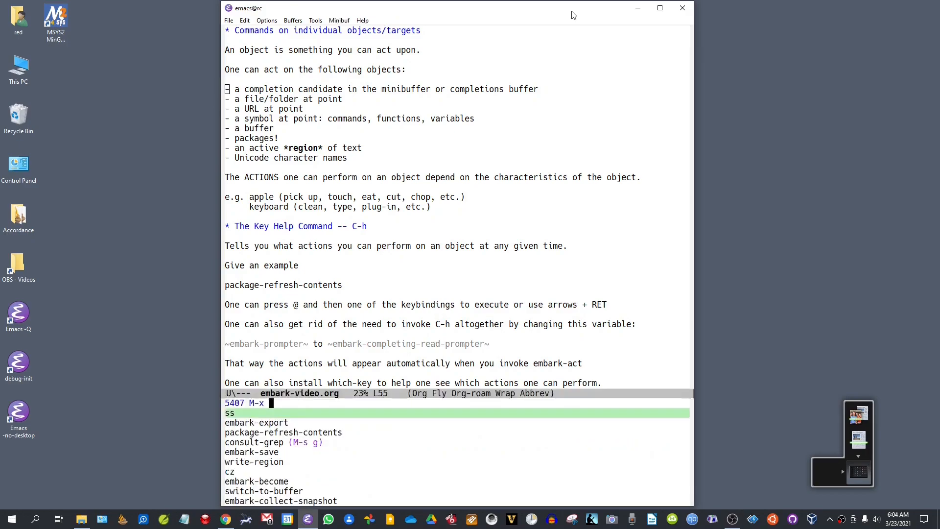
key(down)
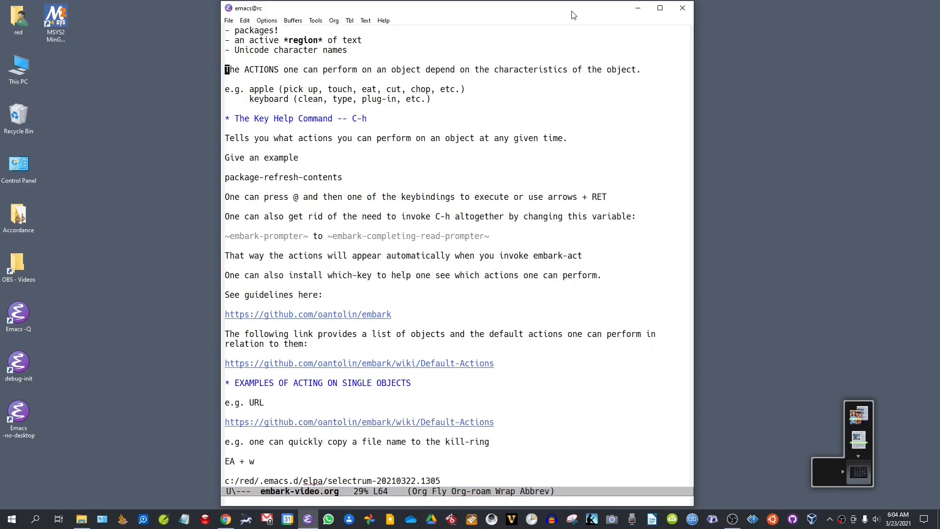
scroll(down, 3)
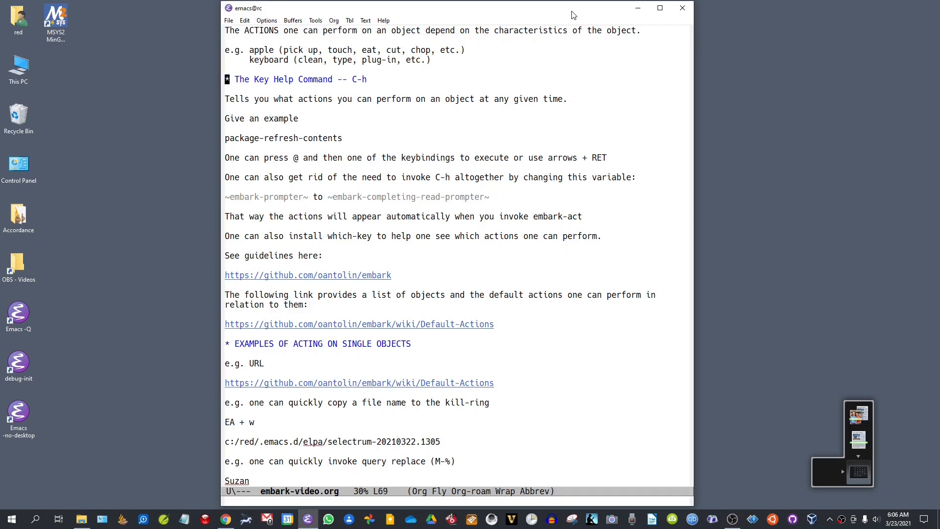
scroll(down, 3)
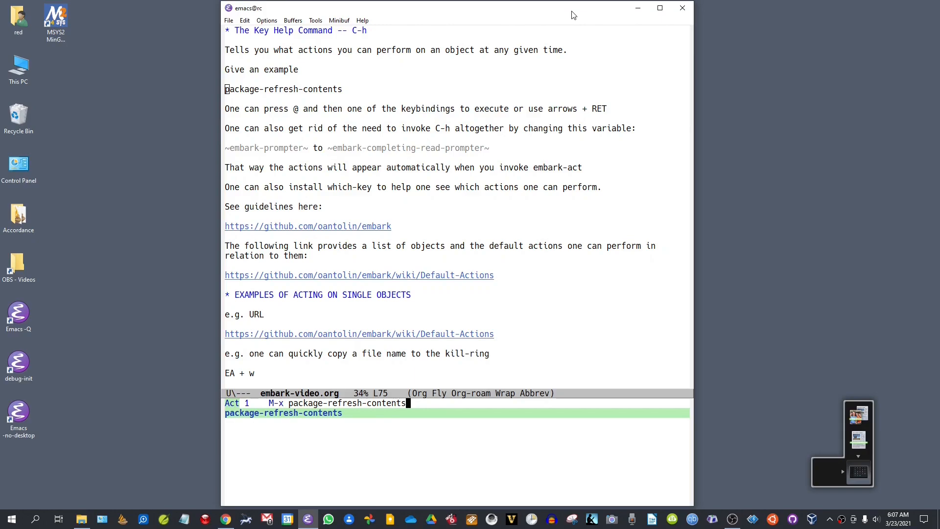
List package-refresh-contents actions with C-h, then enter 'embar' to reach Embark options
key(c-h)
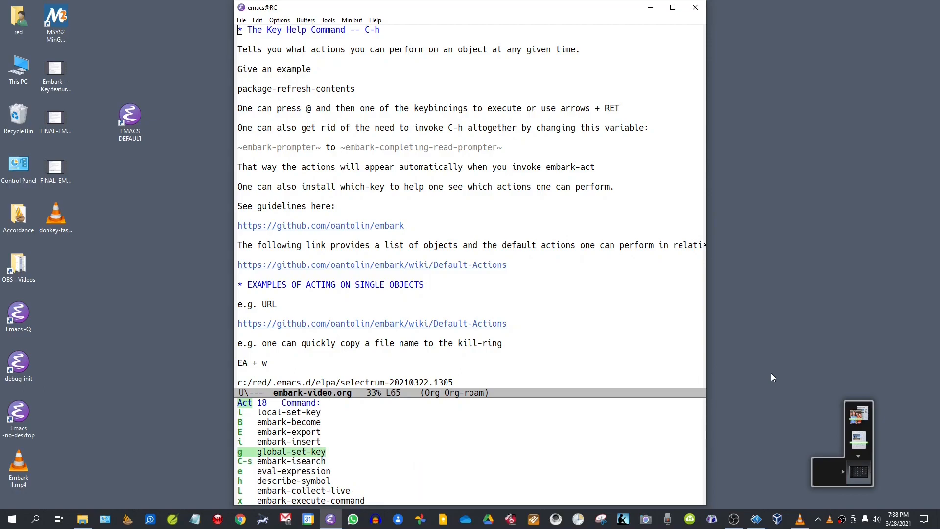
text(embar)
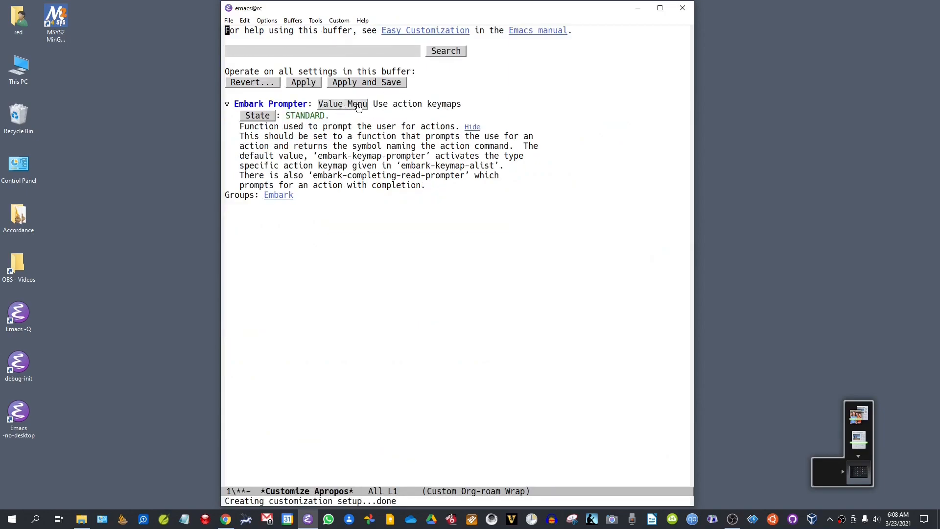
Switch Embark Prompter from Use action keymaps to 'Read action with completion' and set it
click(342, 103)
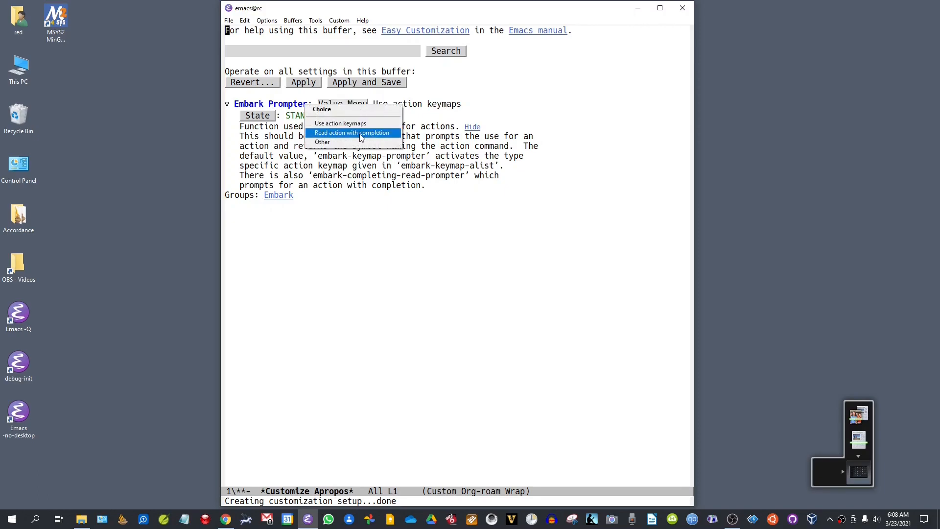
click(352, 133)
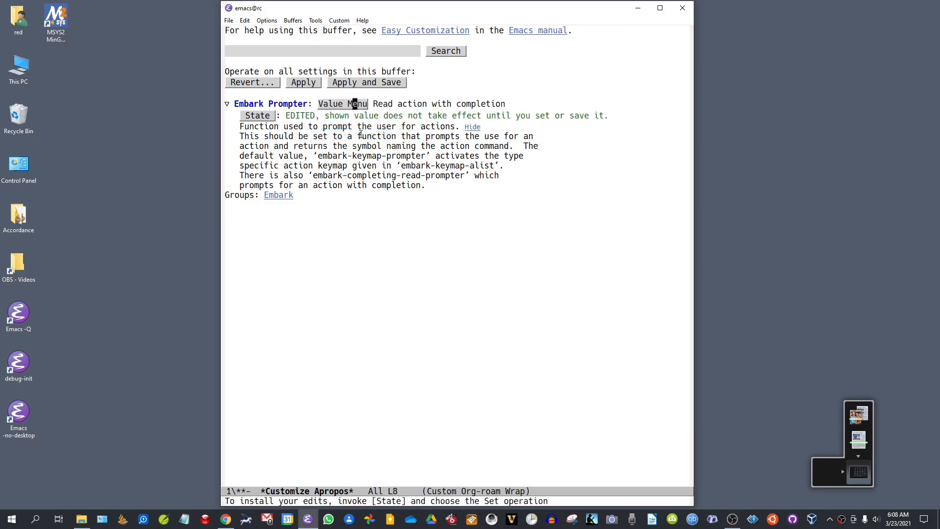
click(257, 115)
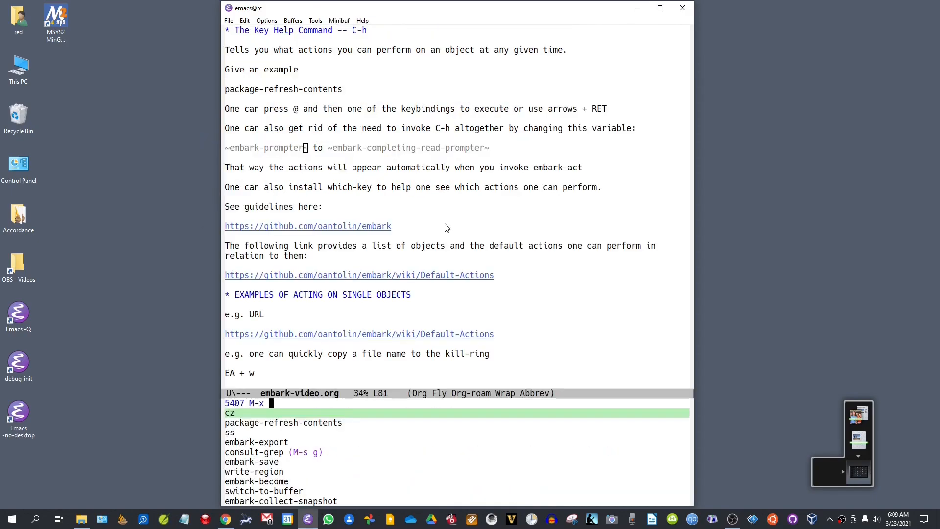
Move down to the Default-Actions link under the single-object examples
key(Down)
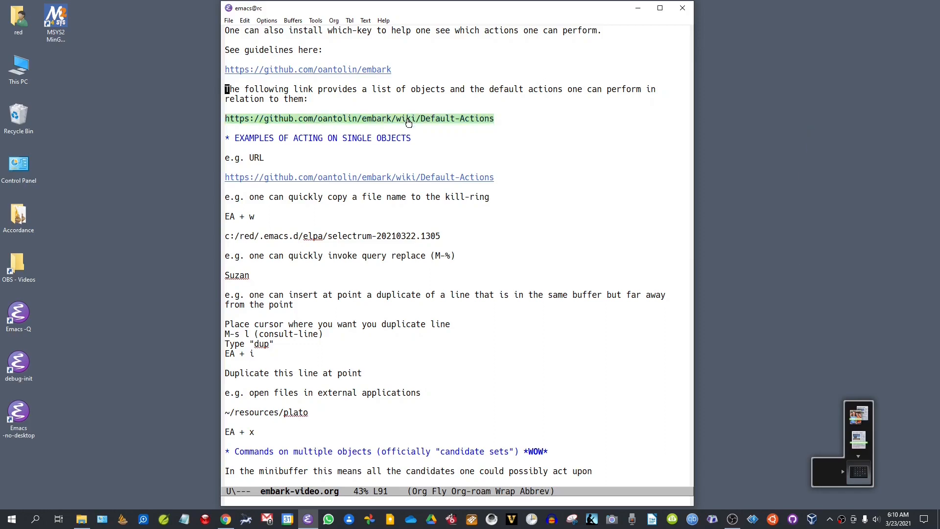
Open the Default-Actions wiki page in Chrome and browse its file, buffer and package action lists
click(360, 118)
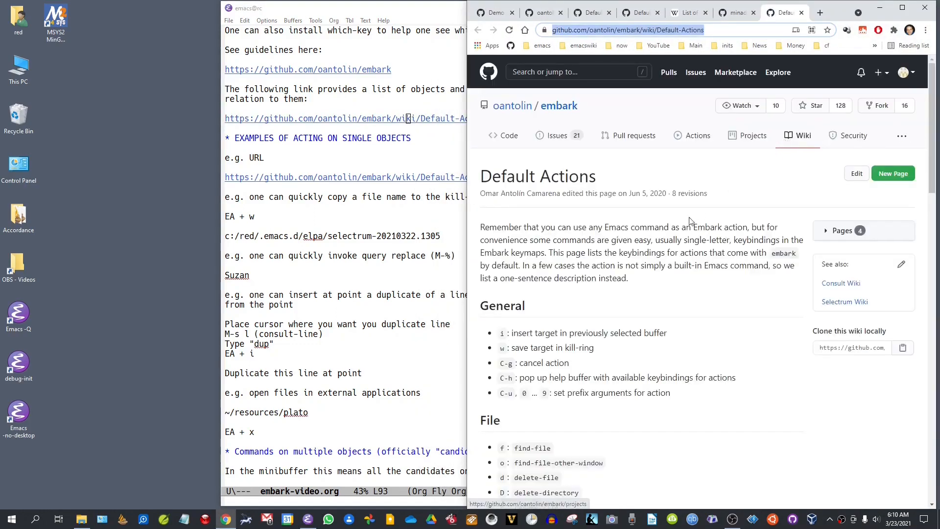
scroll(down, 3)
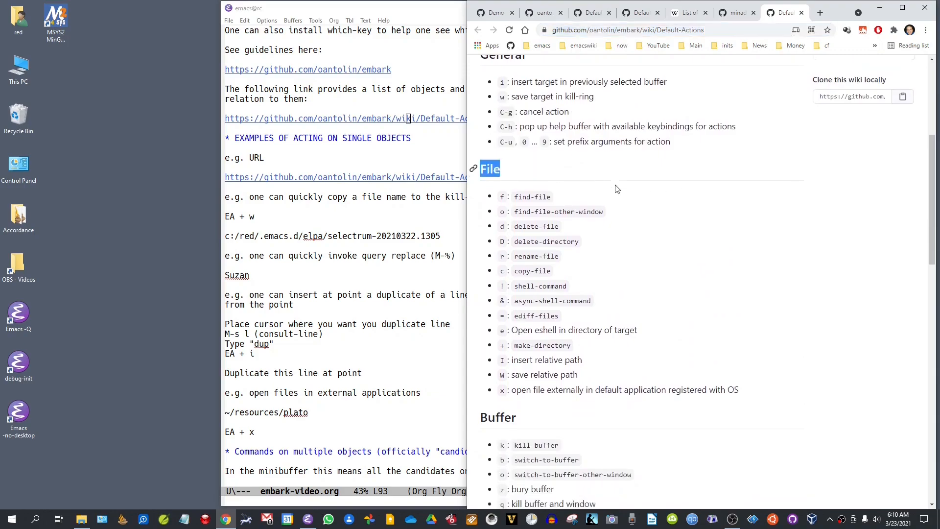
scroll(down, 3)
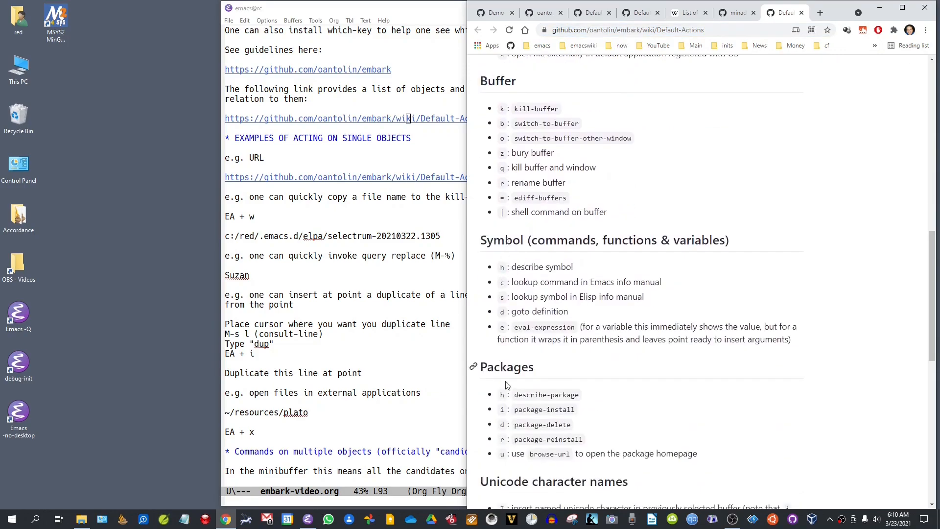
scroll(down, 3)
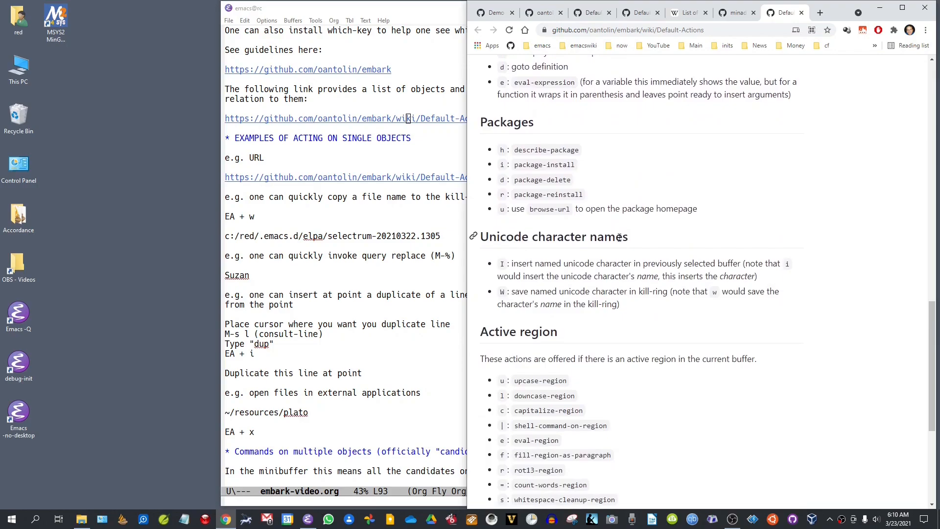
scroll(down, 3)
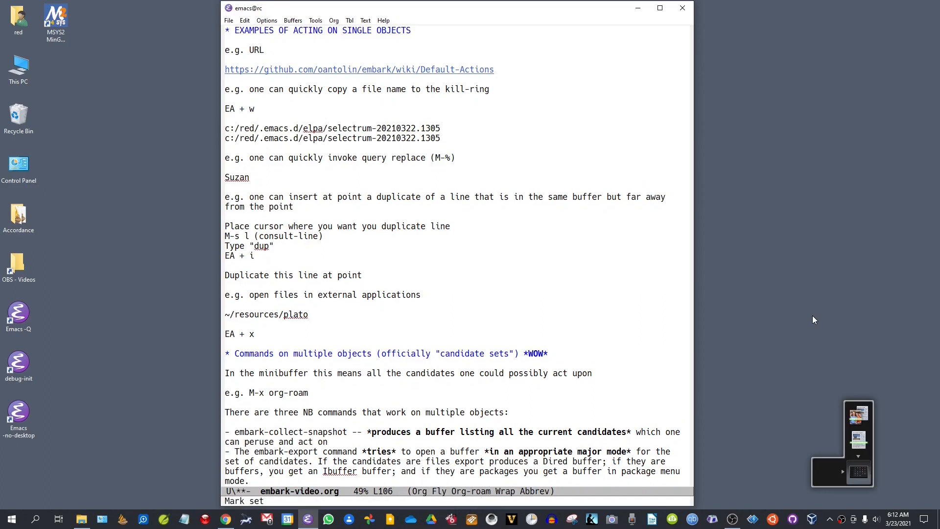
Scroll the notes to the embark-collect-live description and the file-export Examples section
scroll(down, 3)
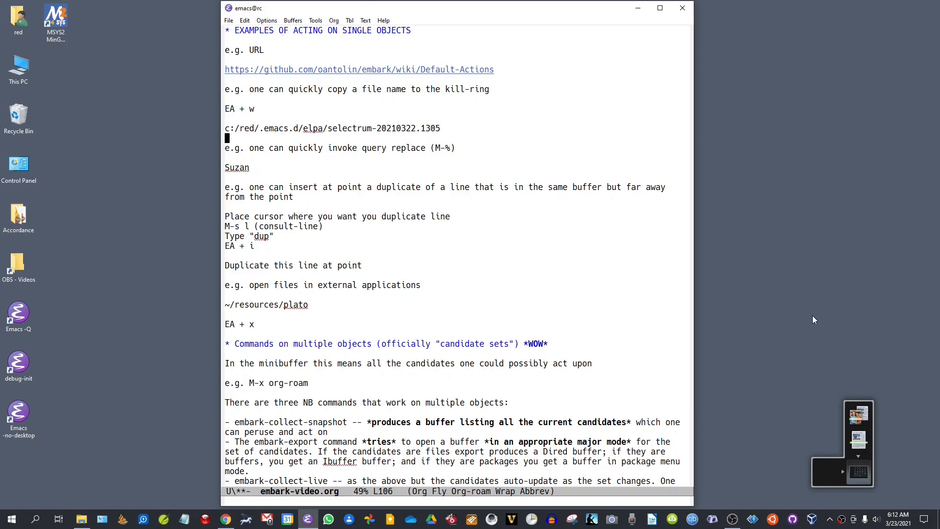
scroll(down, 3)
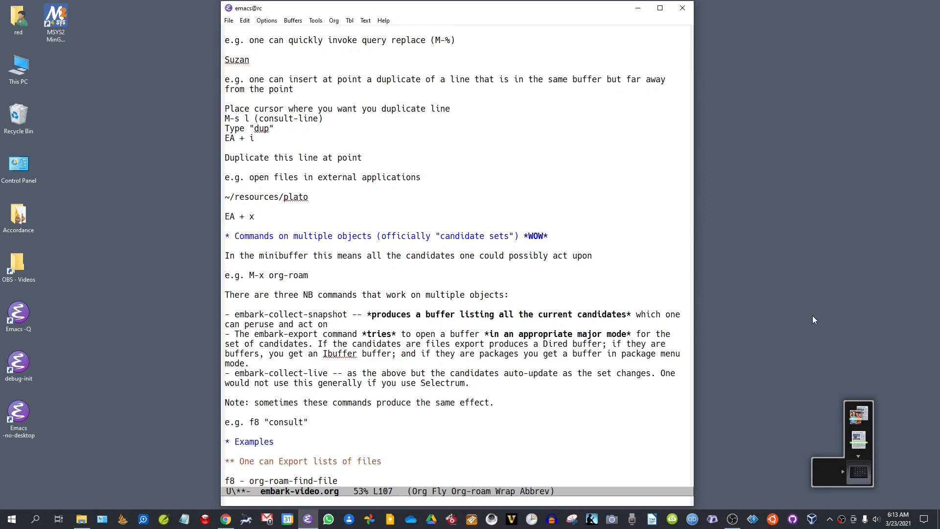
click(226, 59)
text(du)
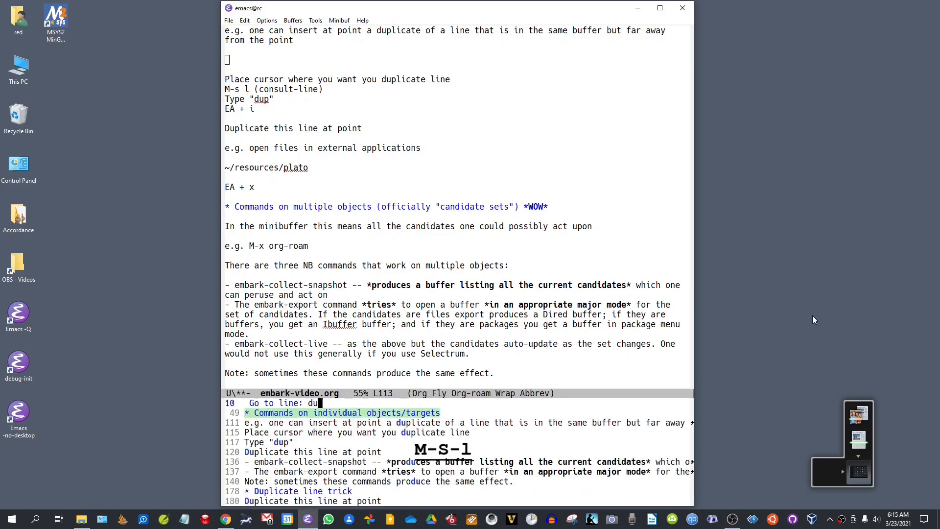
Enter 'p' in the notes while preparing the line search for 'dup'
text(p)
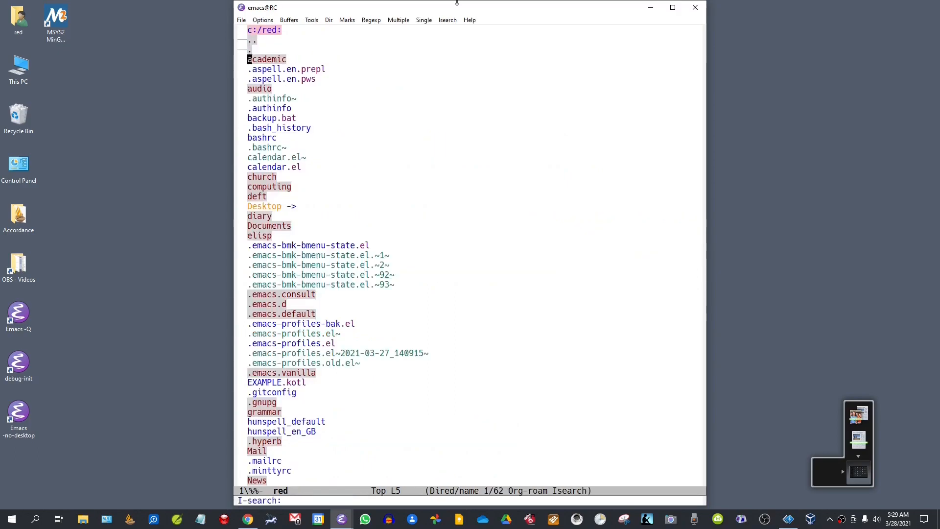
Incrementally search the c:/red Dired listing for 'resour', stopping on the resources folder
text(resour)
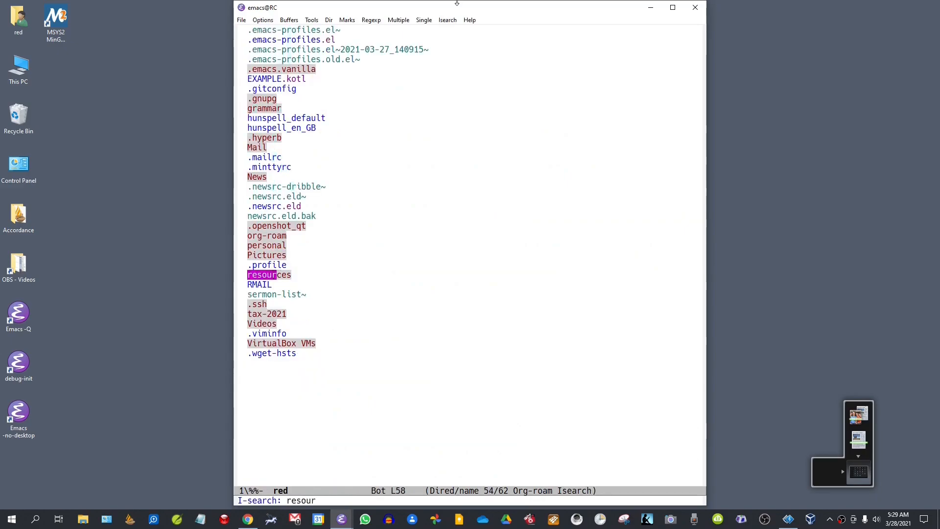
key(Return)
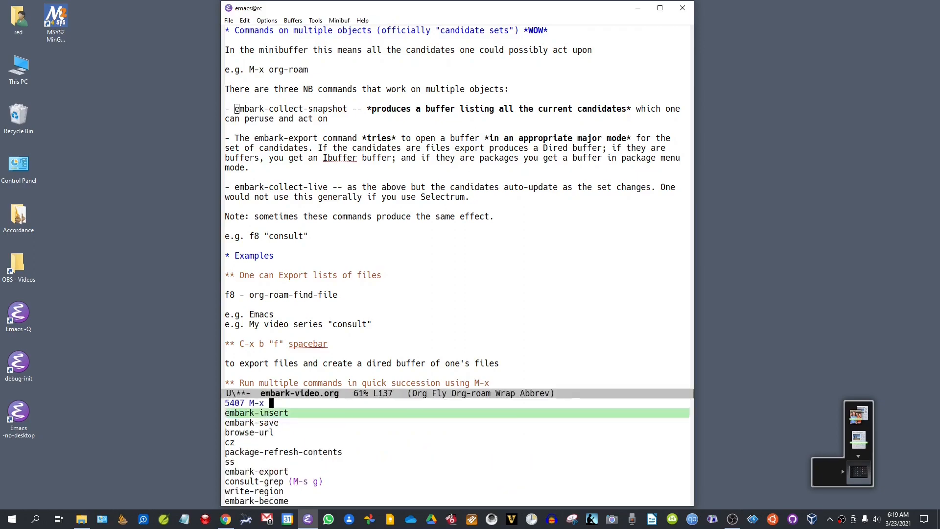
Enter 'org-roam', then move to the 'Note: sometimes these commands produce the same effect' line
text(org-roam)
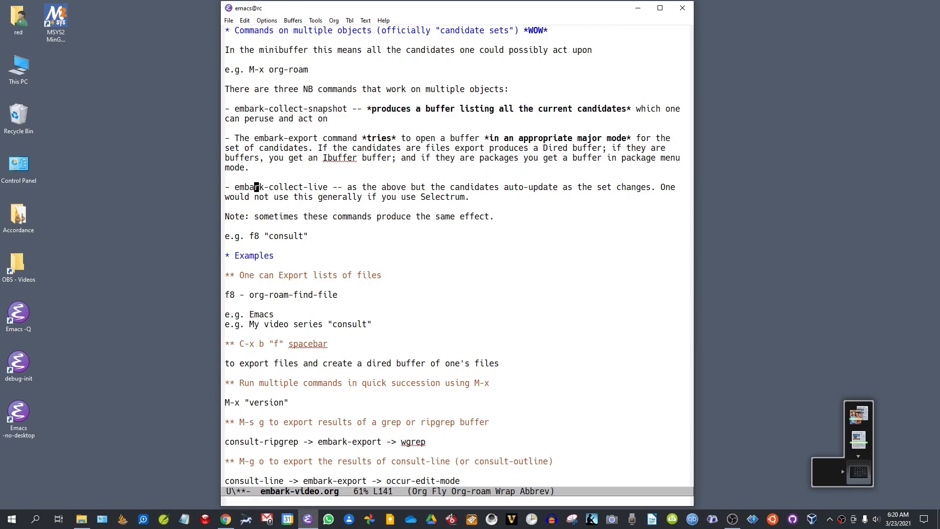
scroll(down, 3)
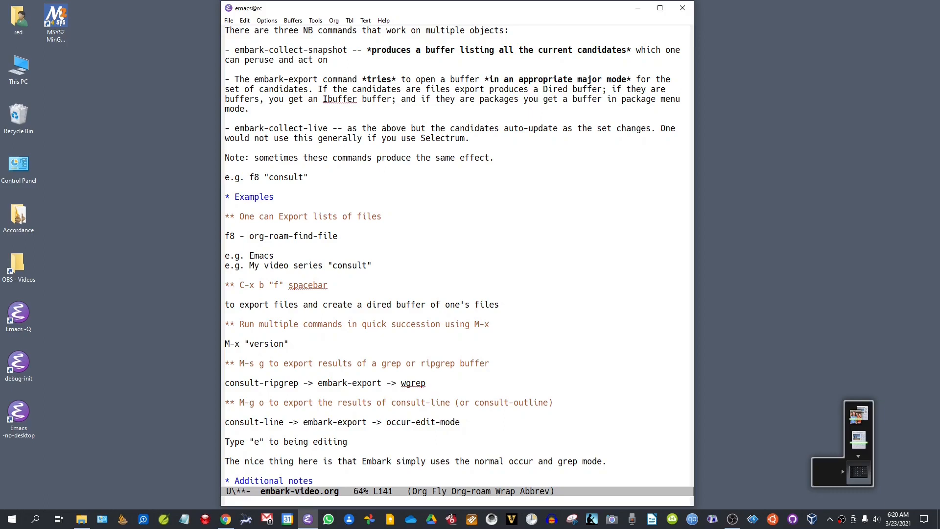
click(235, 128)
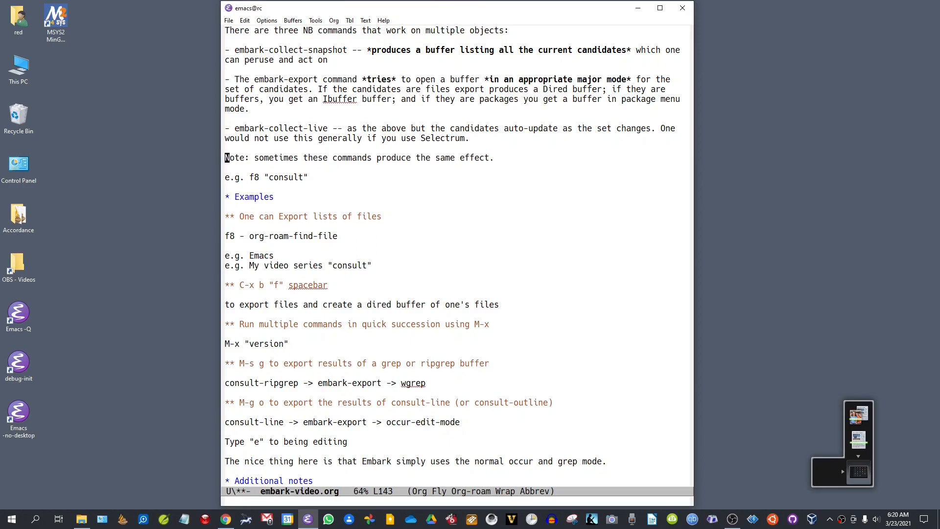
Scroll further down the embark-video.org notes
scroll(down, 3)
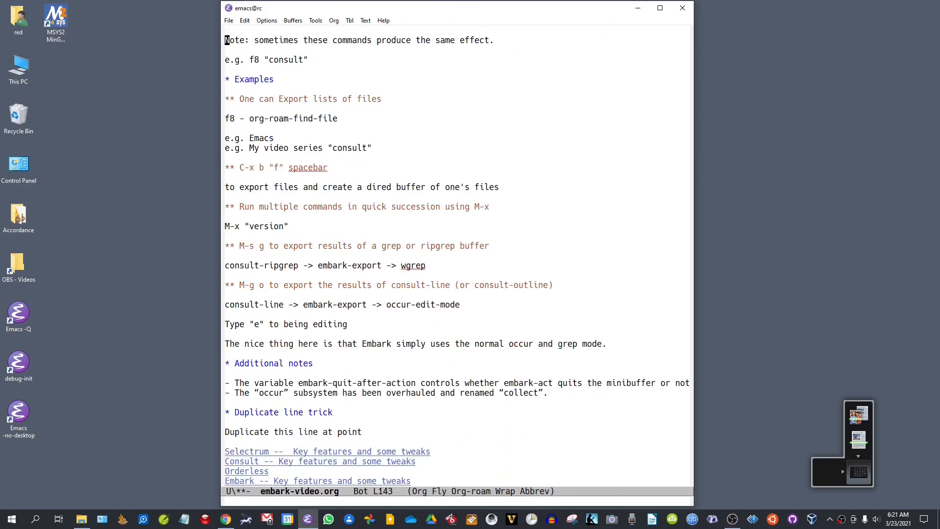
scroll(down, 3)
text(c)
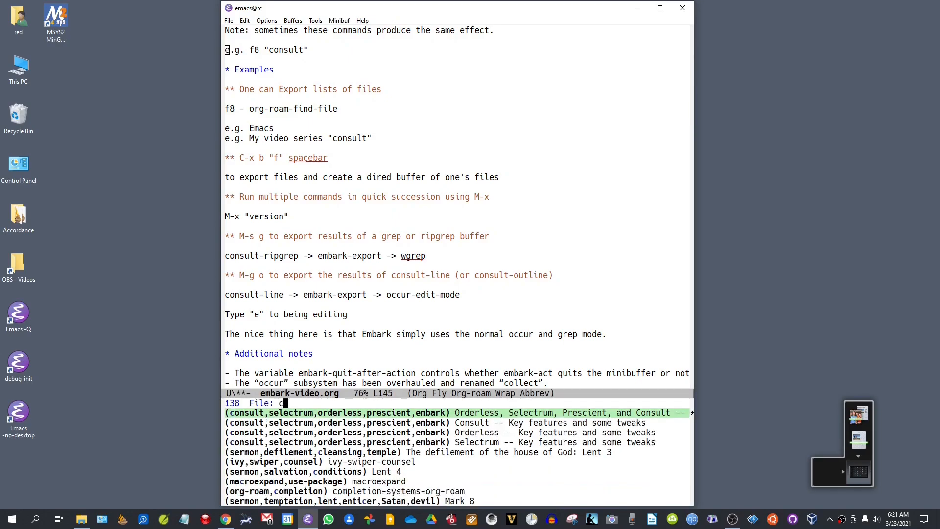
Narrow the notes file prompt to 'consult' matches
text(onsult)
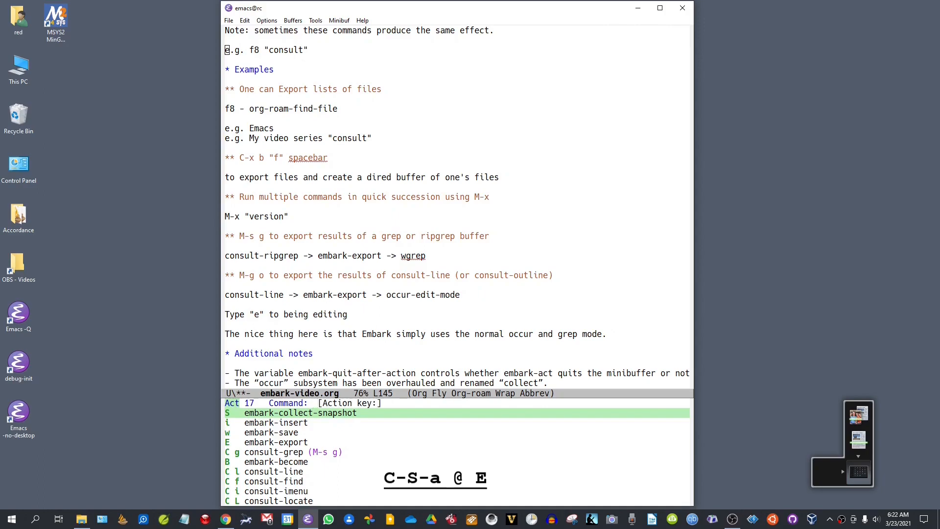
key(s)
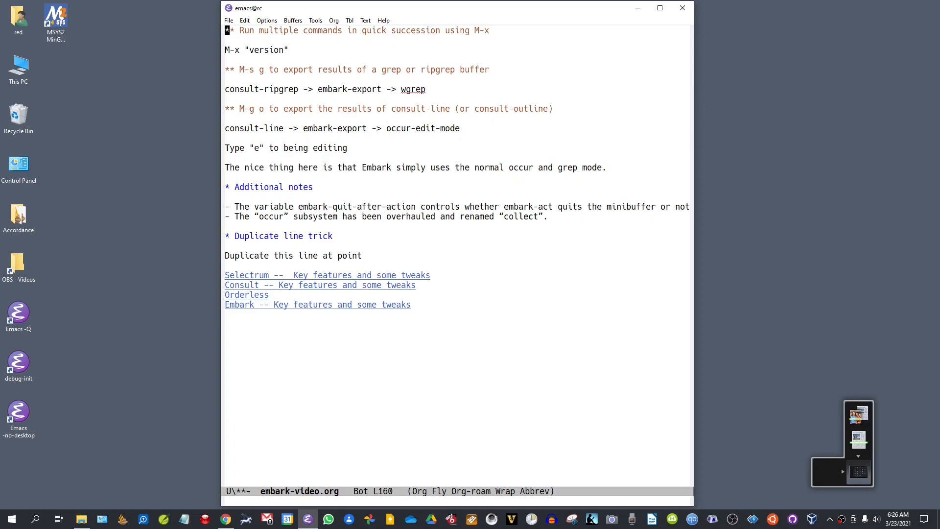
Narrow the M-x prompt to 'version' commands and export them with Embark
text(ve)
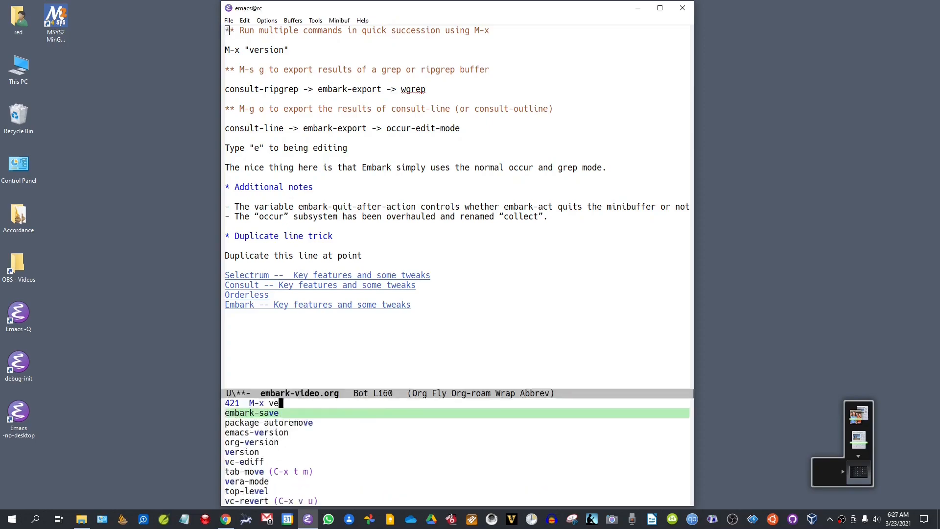
text(rsion)
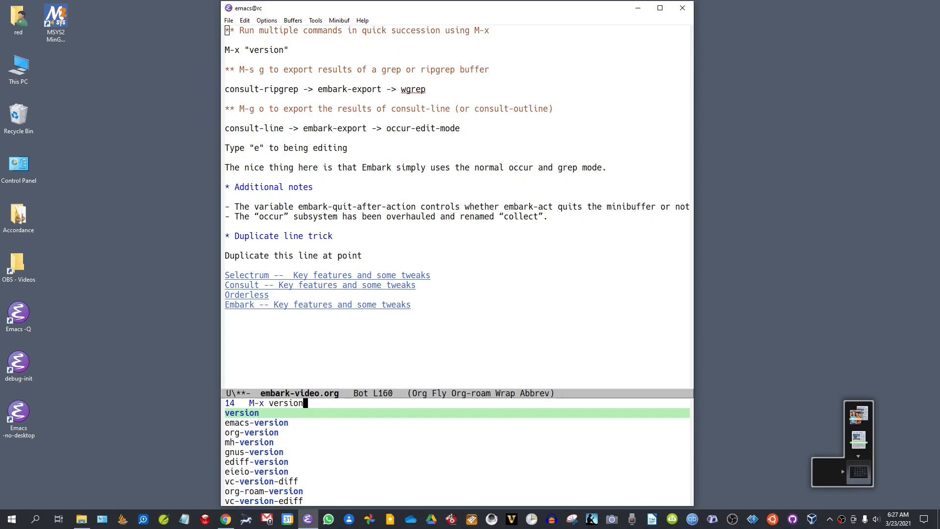
key(down)
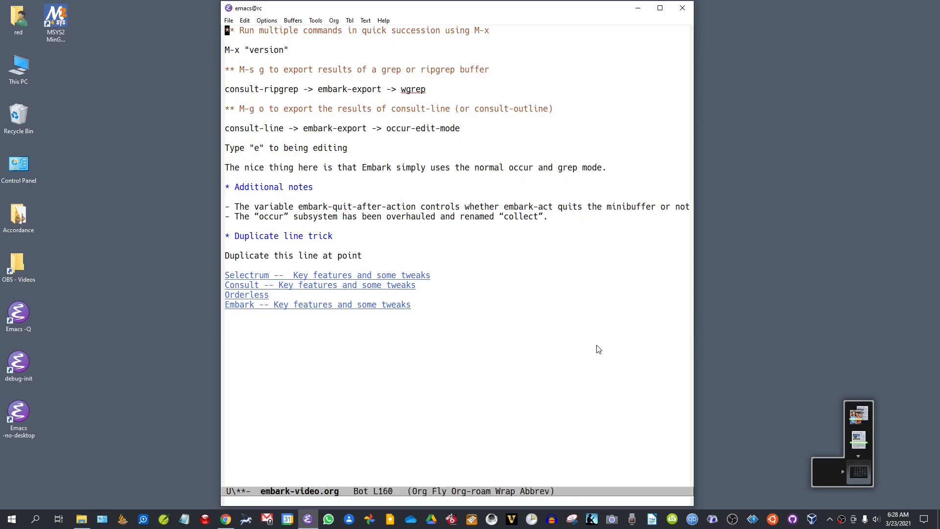
Export the consult-ripgrep results for 'Maud' to an Embark Export Grep buffer
scroll(down, 3)
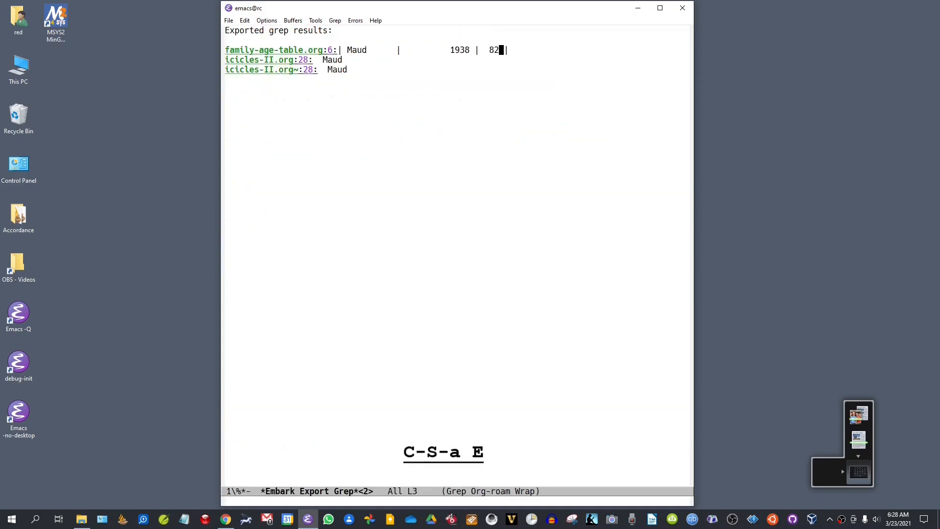
Return to embark-video.org and scroll to its Additional notes and duplicate-line trick
key(down)
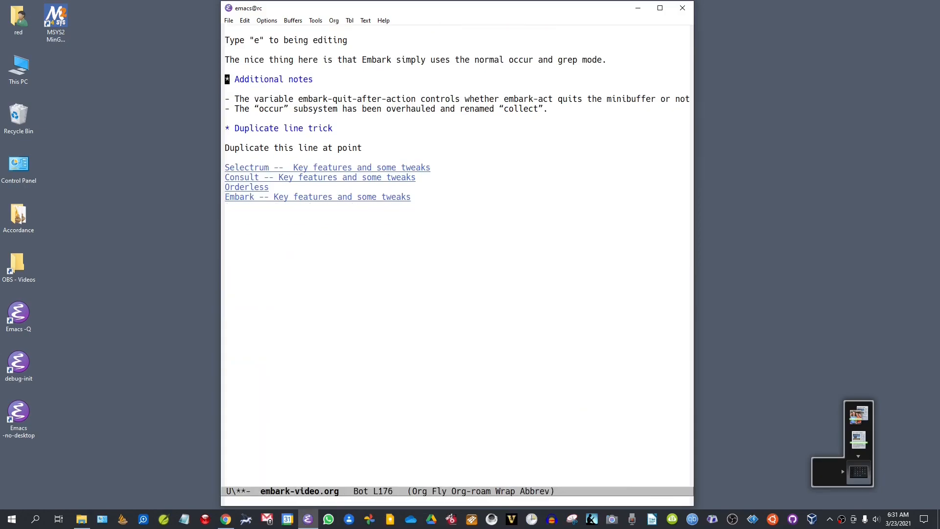
scroll(down, 3)
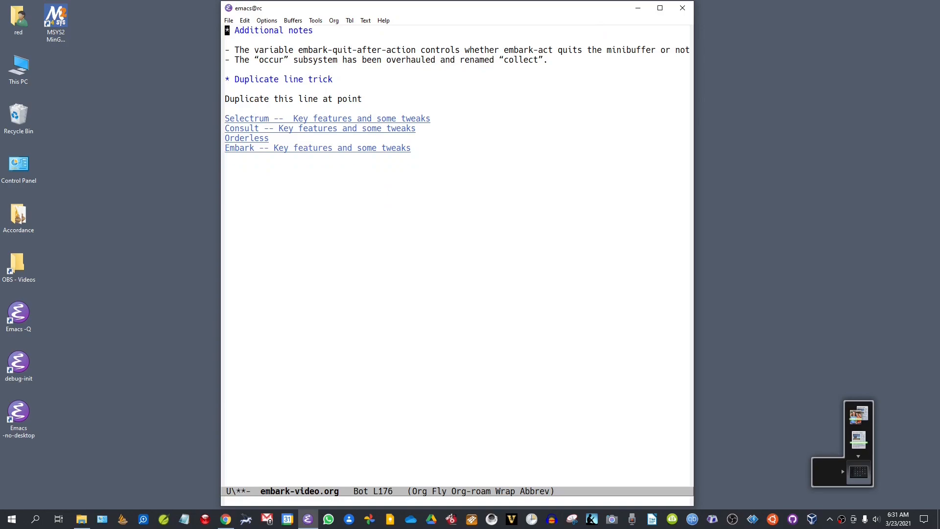